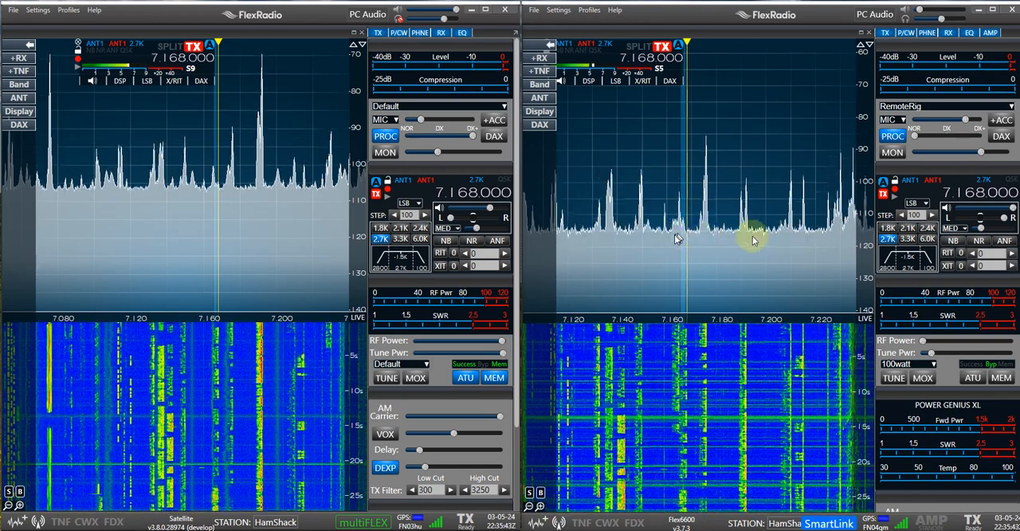
pyautogui.moveTo(734, 226)
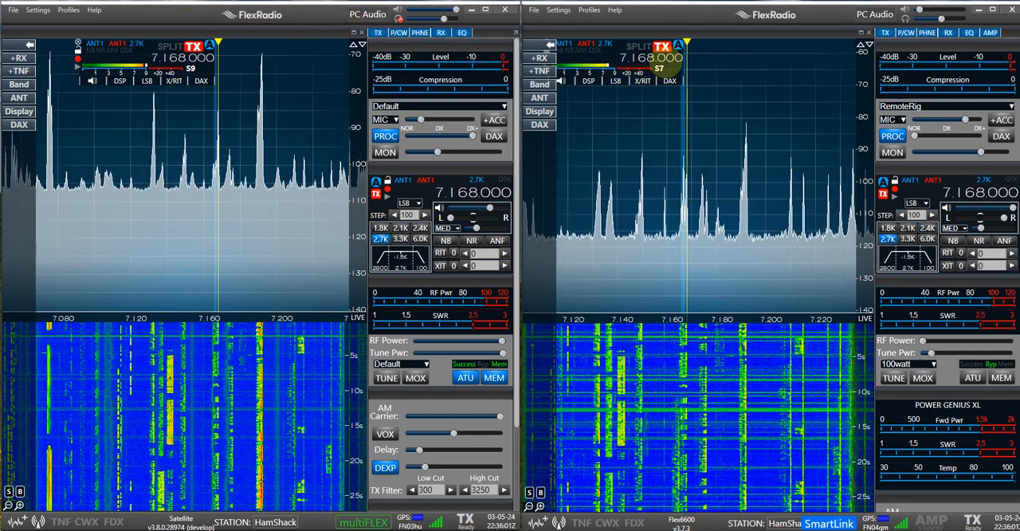
pyautogui.moveTo(365, 13)
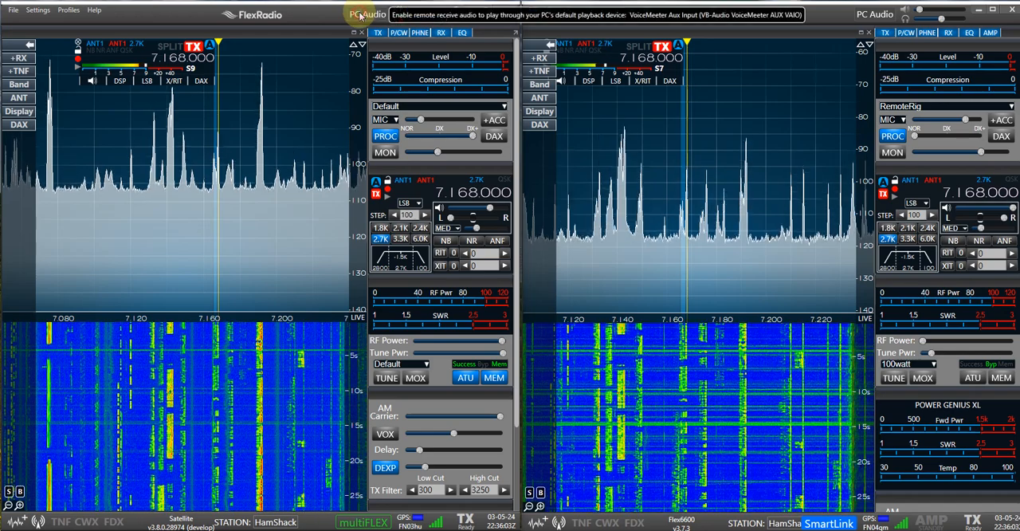
pyautogui.click(366, 13)
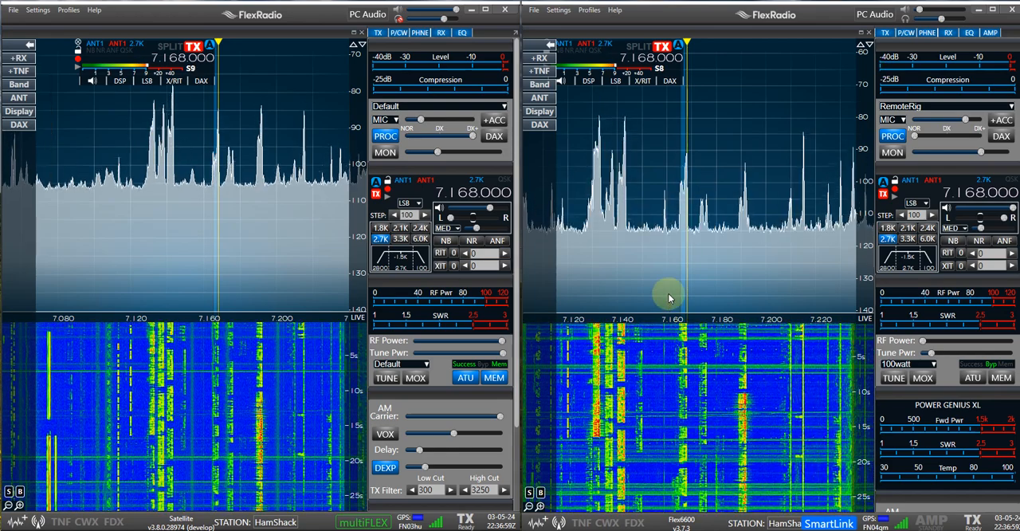
pyautogui.moveTo(661, 268)
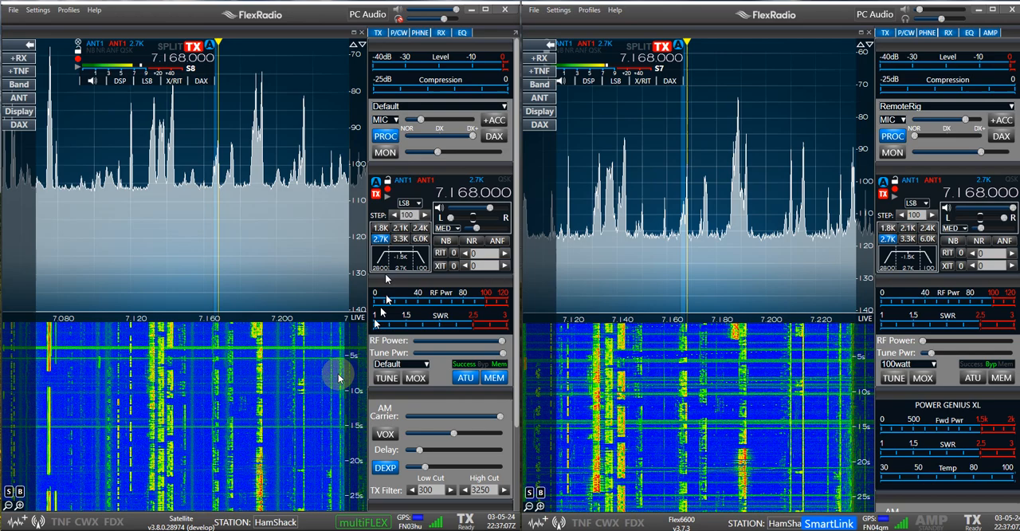
pyautogui.moveTo(327, 284)
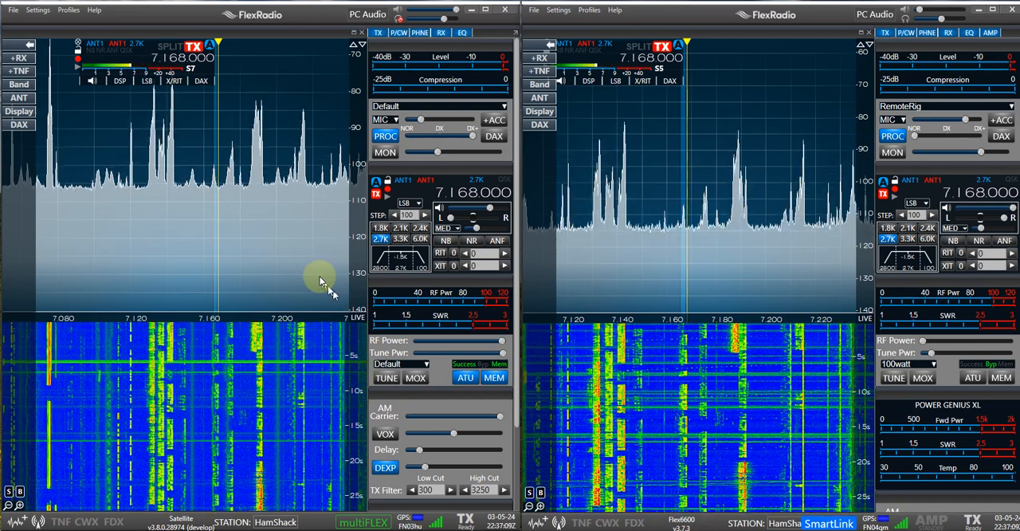